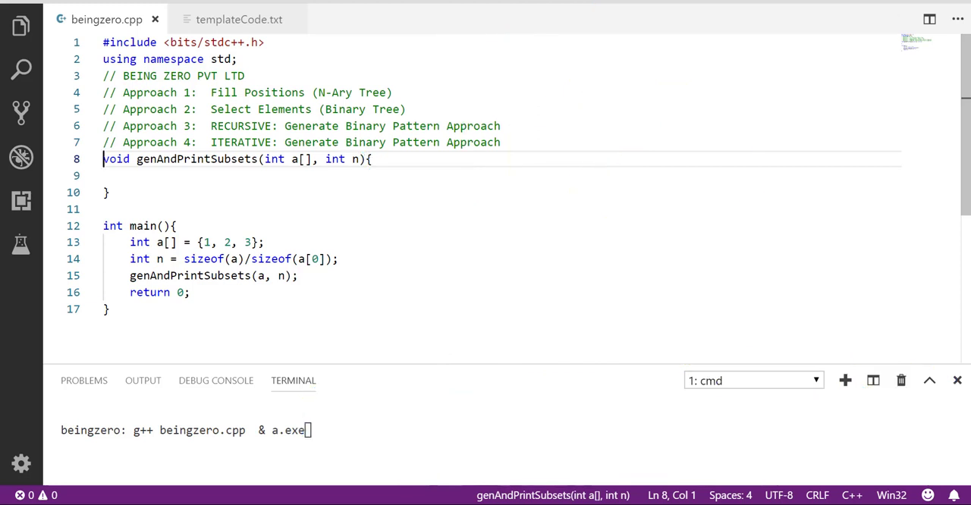
# Declare int binP[n]; on a new line inside genAndPrintSubsets
pyautogui.press('enter')
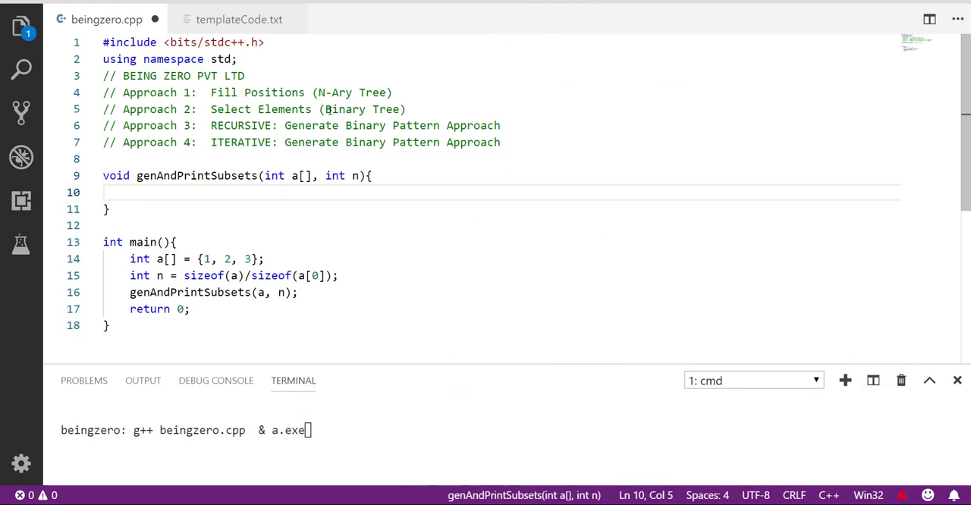
pyautogui.write('int')
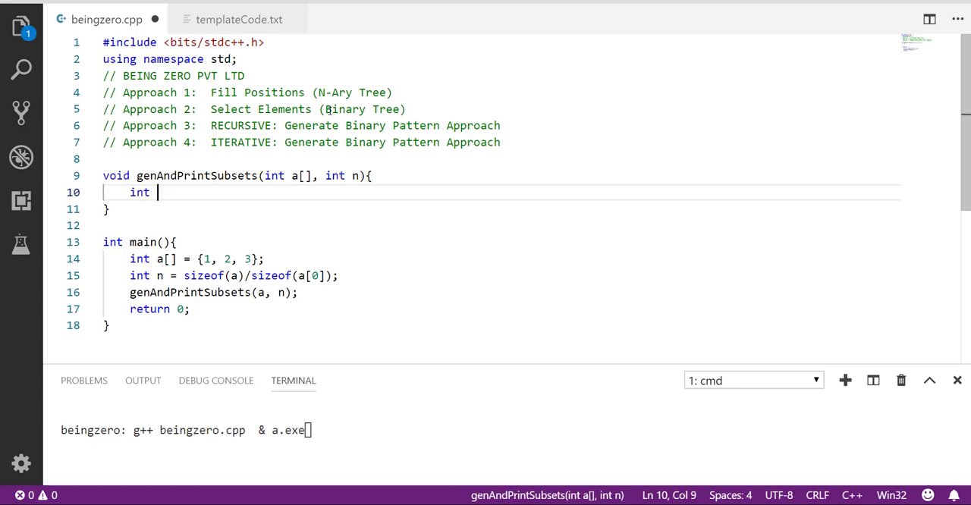
pyautogui.write('binP')
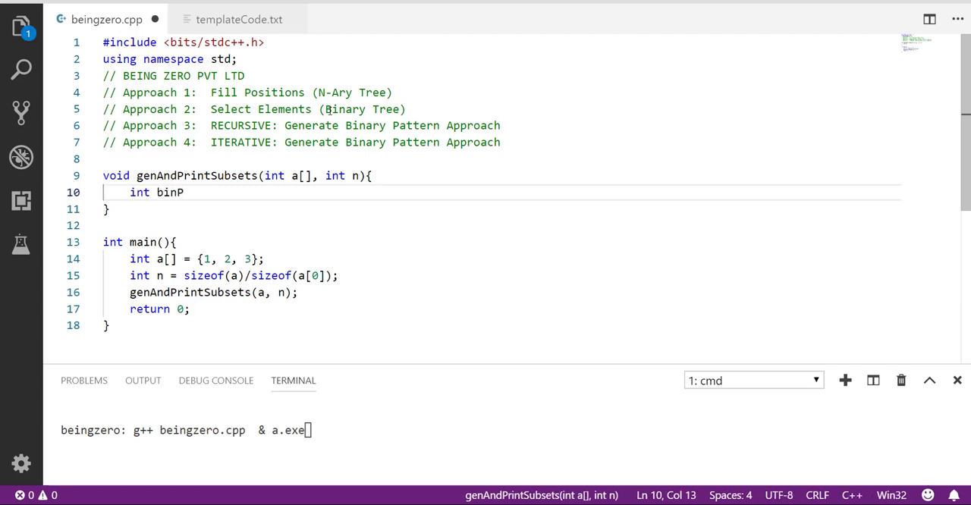
pyautogui.write('[n]')
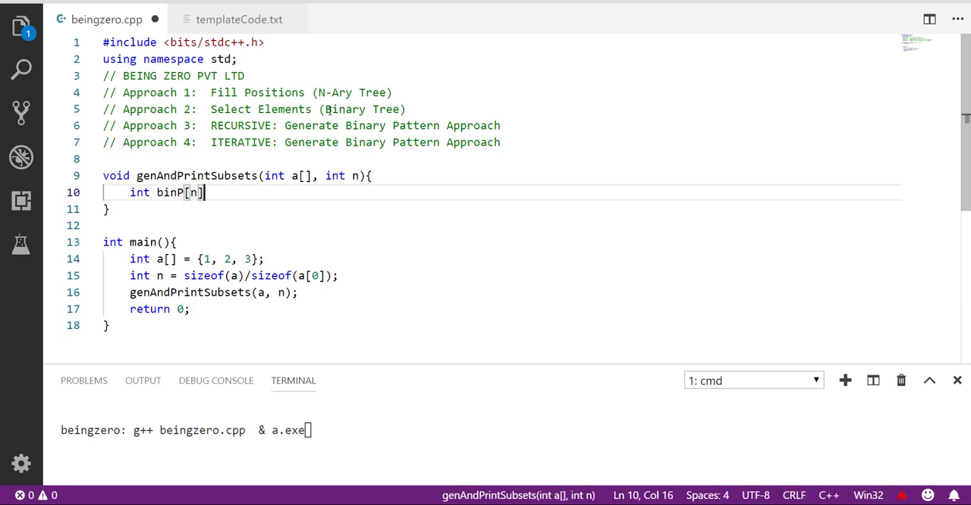
pyautogui.press('Enter')
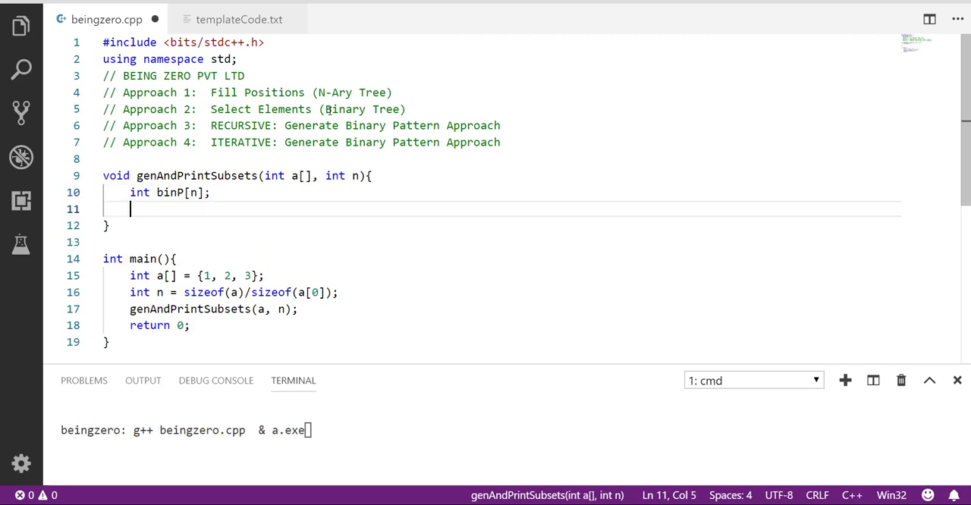
# Add the call genAndPrintSubsetsApproach3(a, n, binP, 0); on the next line
pyautogui.doubleClick(197, 176)
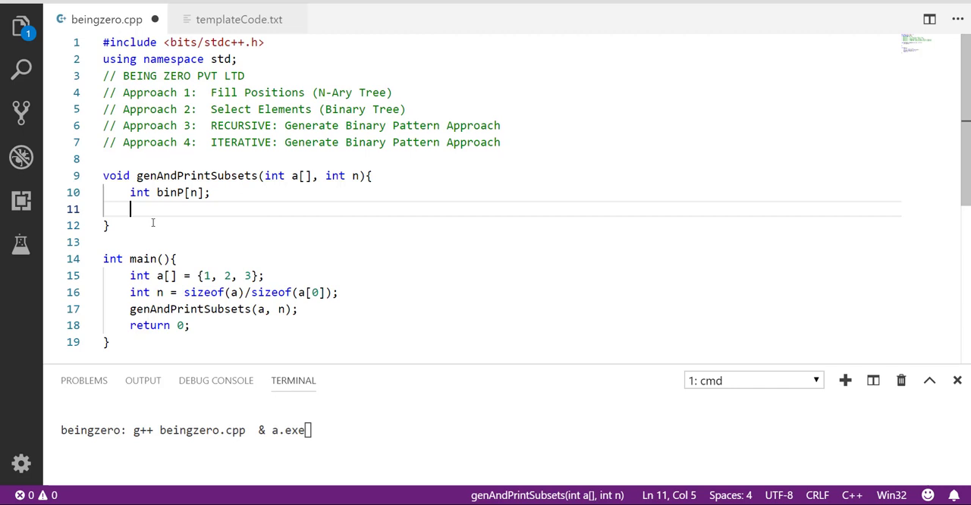
pyautogui.write('genAndPrintSubsetsApp')
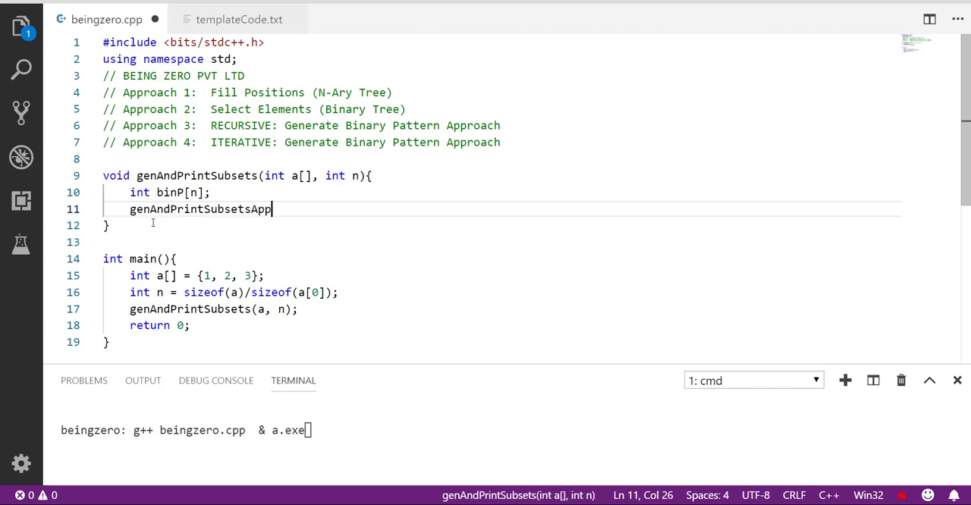
pyautogui.write('roach')
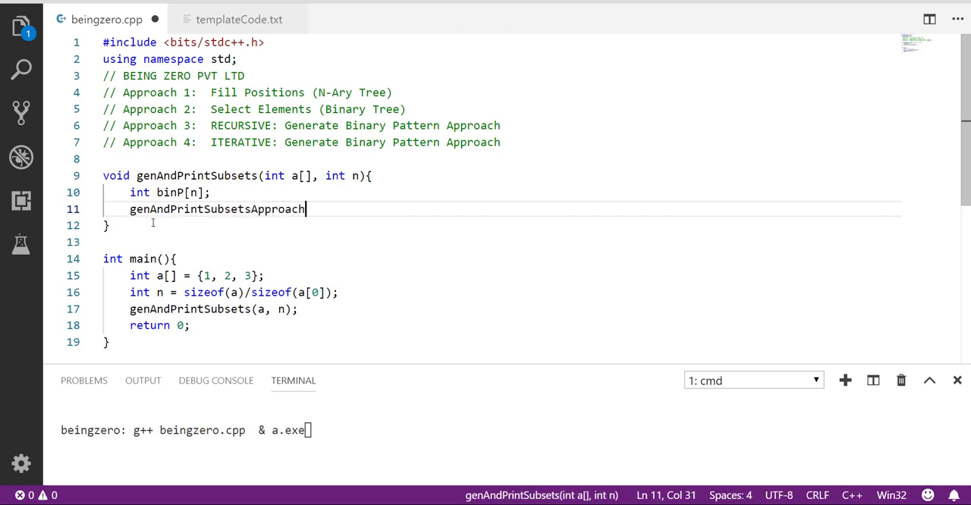
pyautogui.write('3(in')
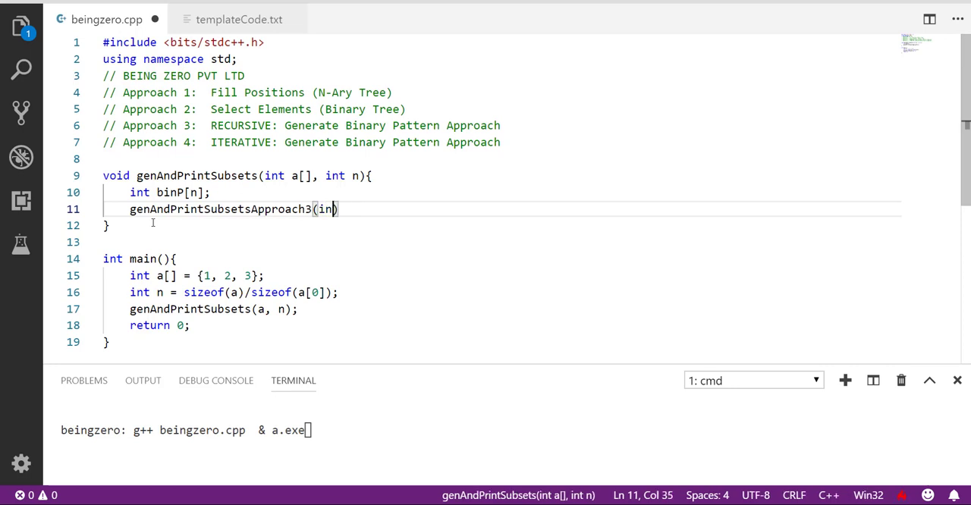
pyautogui.write('a, n,')
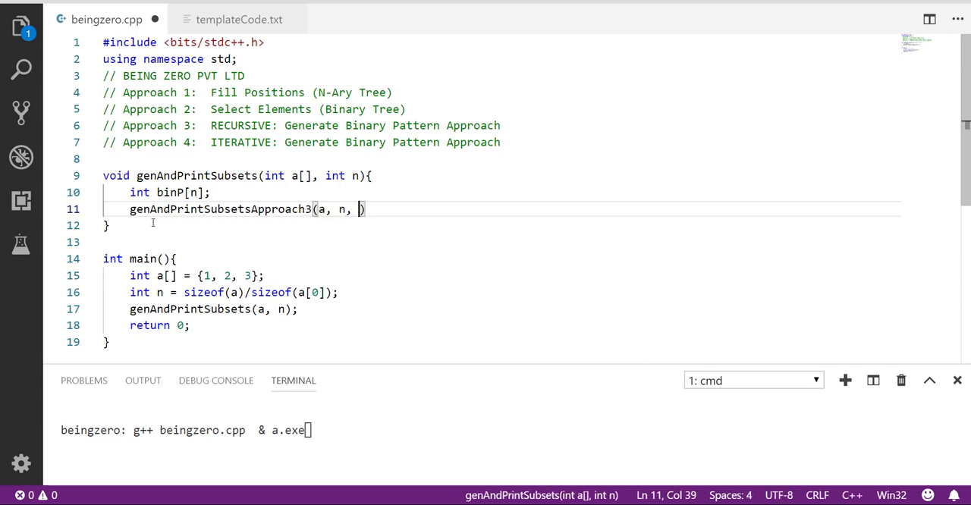
pyautogui.write('binP')
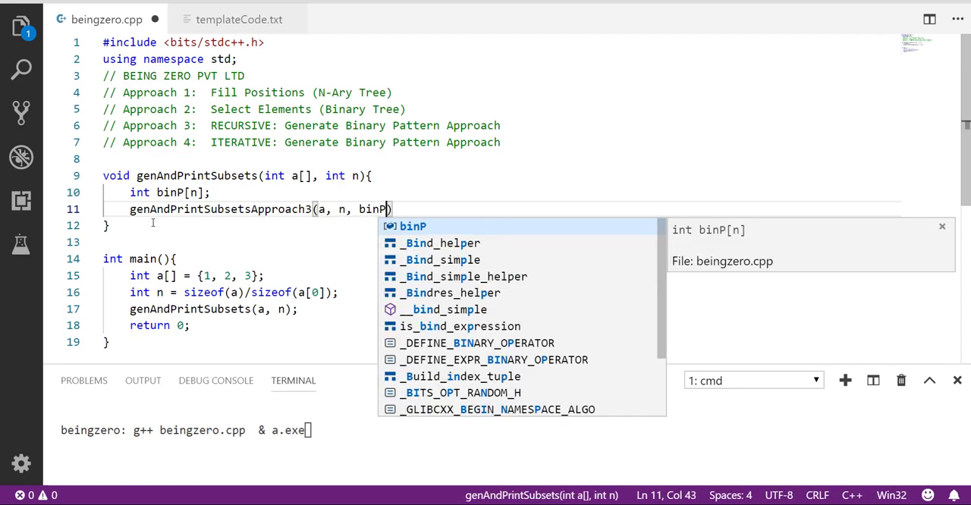
pyautogui.write(', 0')
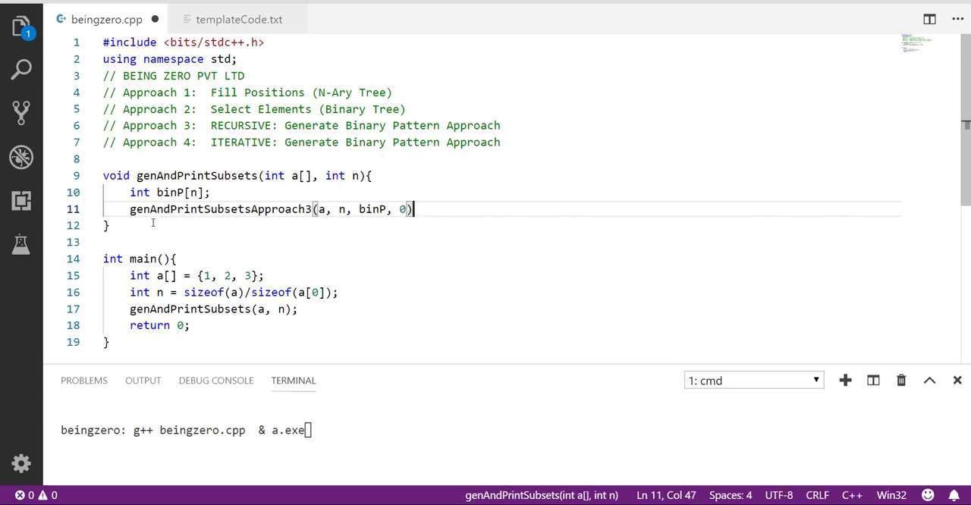
pyautogui.write(';')
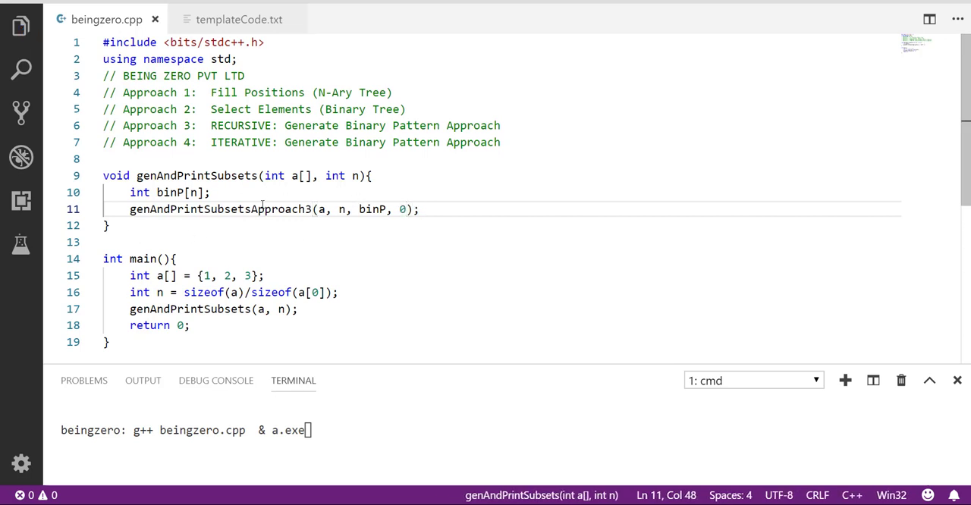
# Define an empty void genAndPrintSubsetsApproach3(int a[], int n, int binP[], int bi) above genAndPrintSubsets
pyautogui.press('Enter')
pyautogui.write('void genAndPrintSubsetsApproach3(int ')
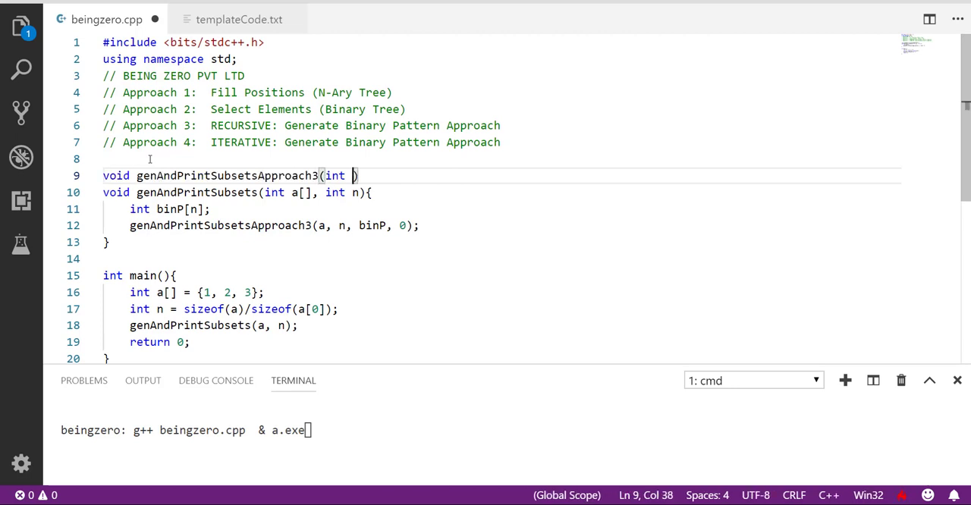
pyautogui.write('a[], int n, int')
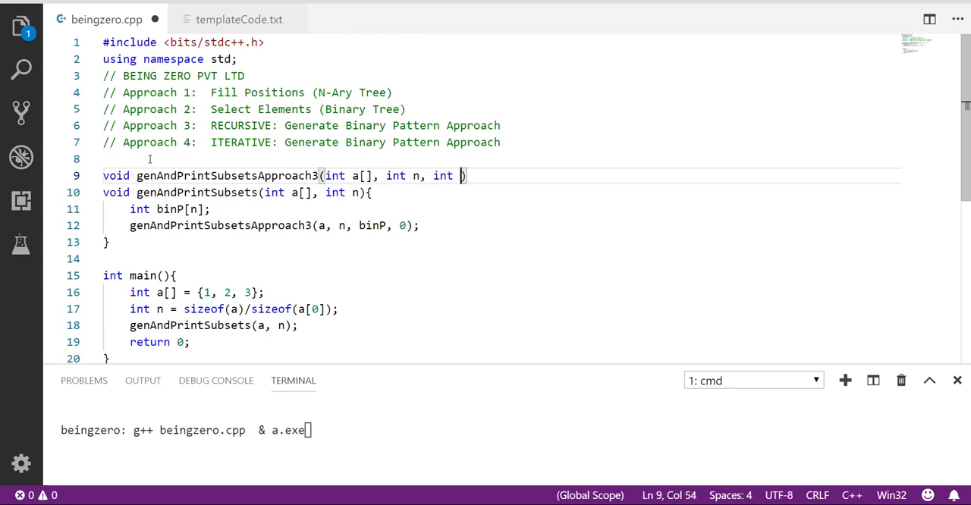
pyautogui.write('binP')
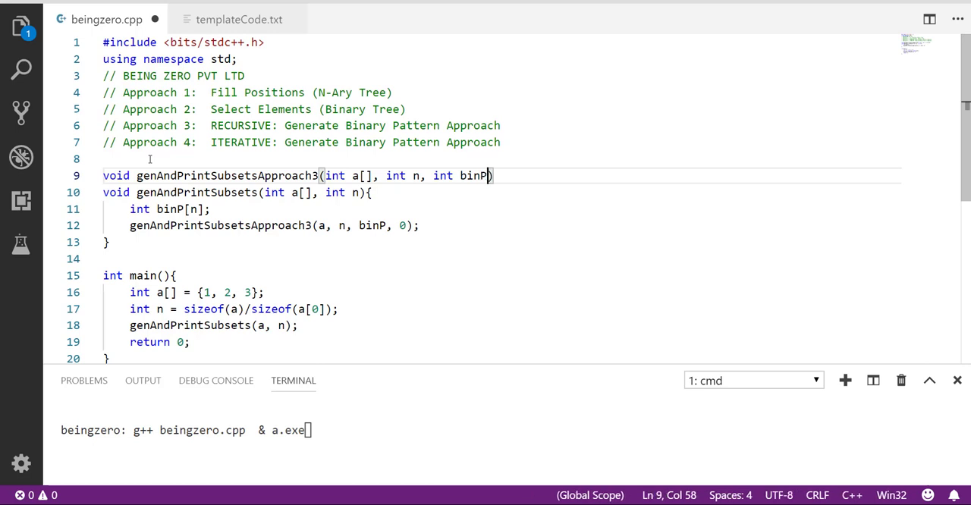
pyautogui.write('[], int bi')
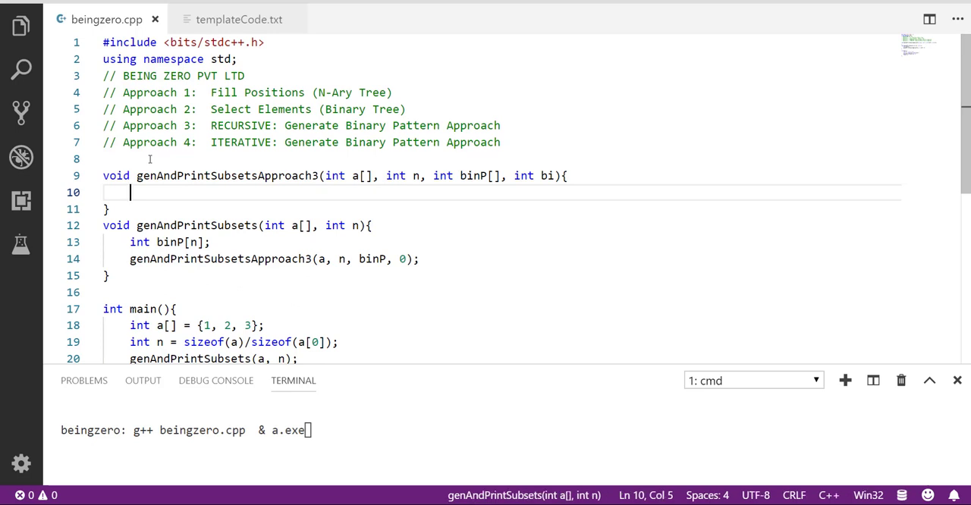
# Write the loop header for(int i=0;i<2;i++) inside genAndPrintSubsetsApproach3
pyautogui.write('for')
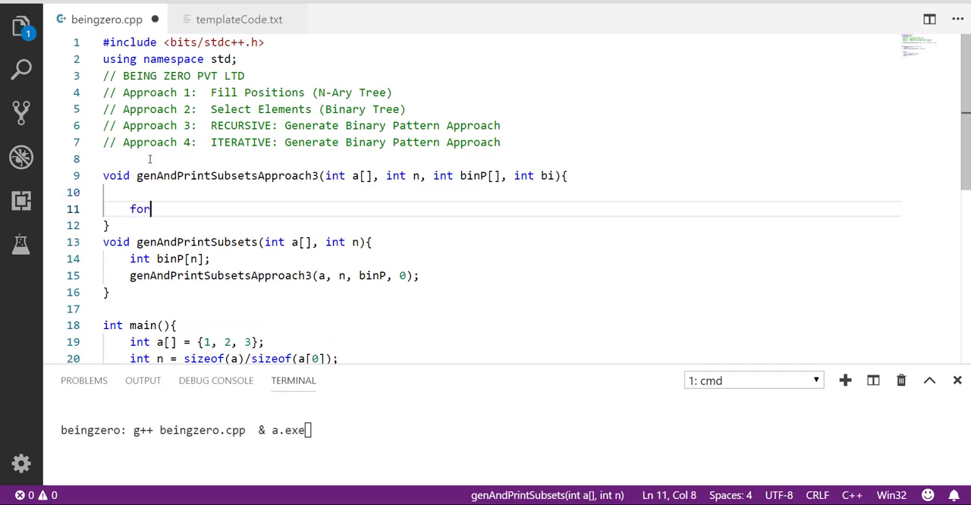
pyautogui.write('(int i=0;i<')
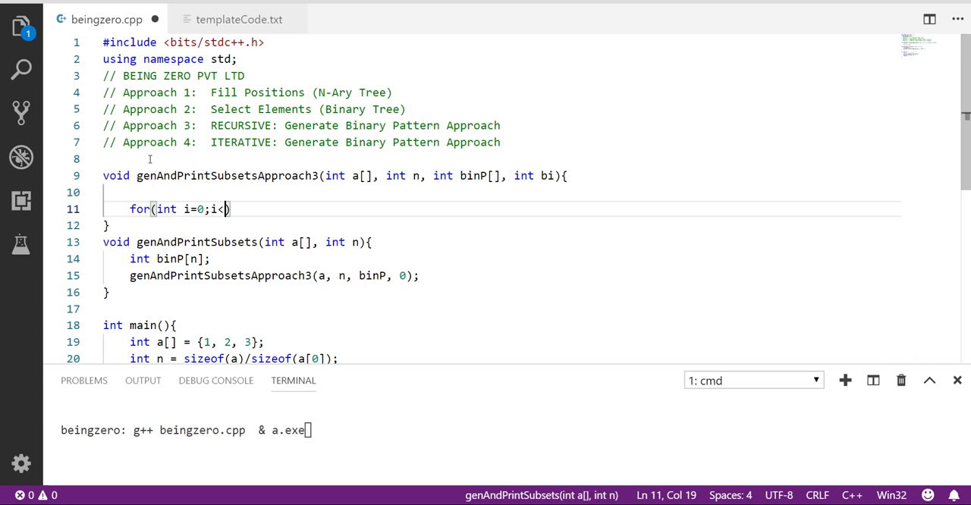
pyautogui.write('2;')
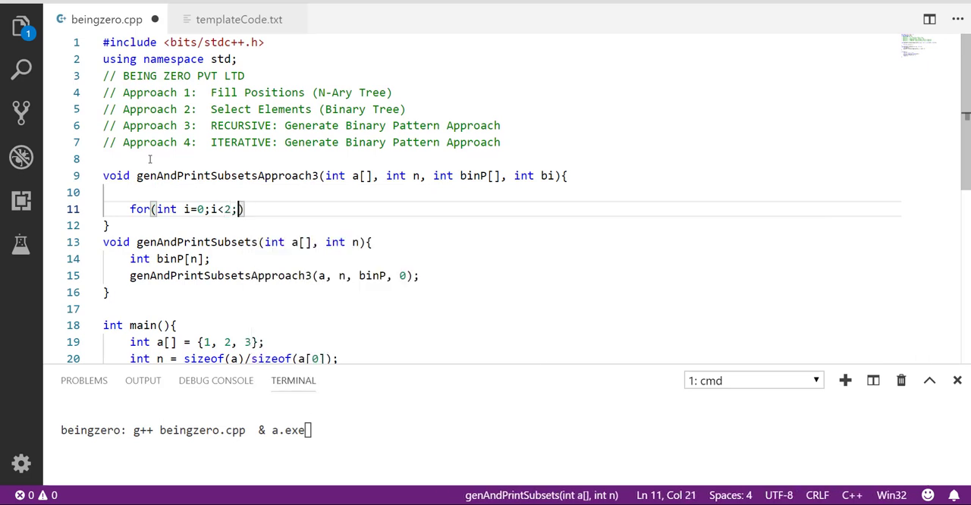
pyautogui.write('i++)')
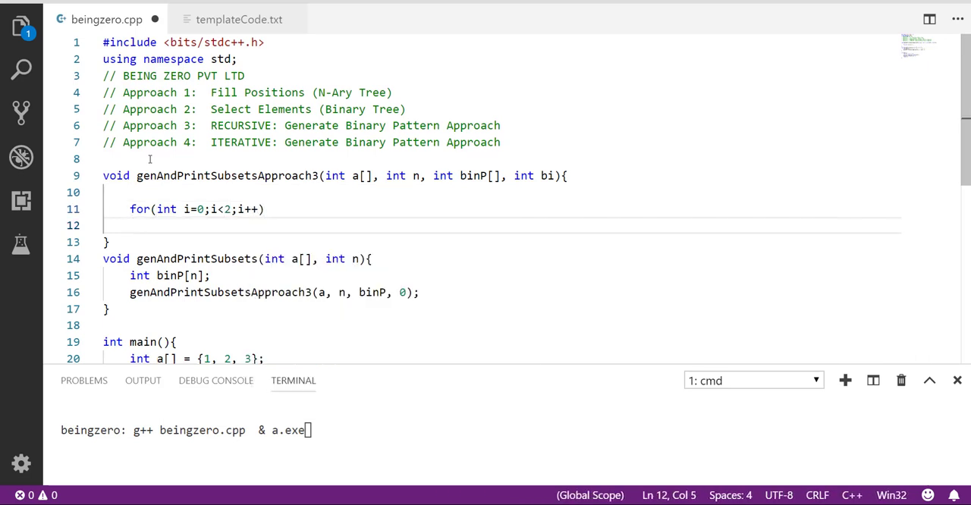
# In the loop body set binP[bi] = i; and recurse with bi+1, then save the file
pyautogui.write('binP[')
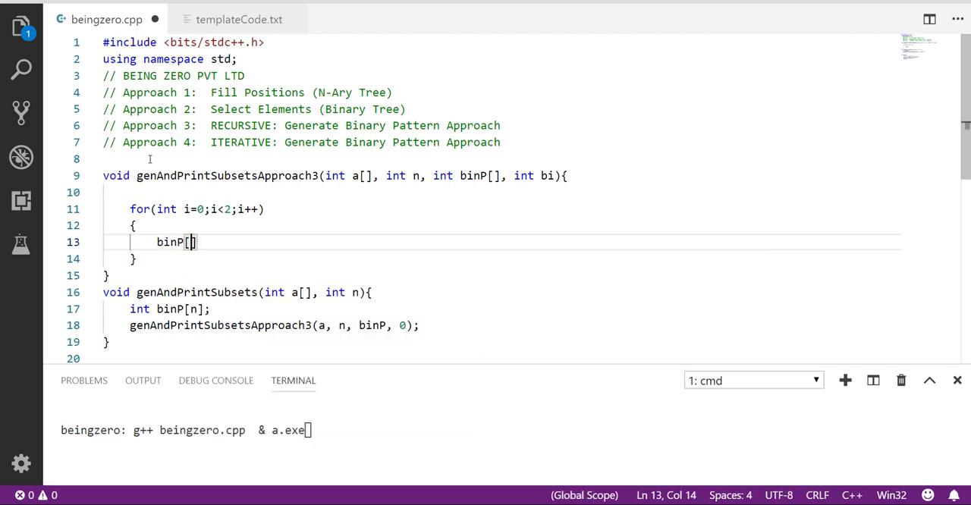
pyautogui.write('i] =')
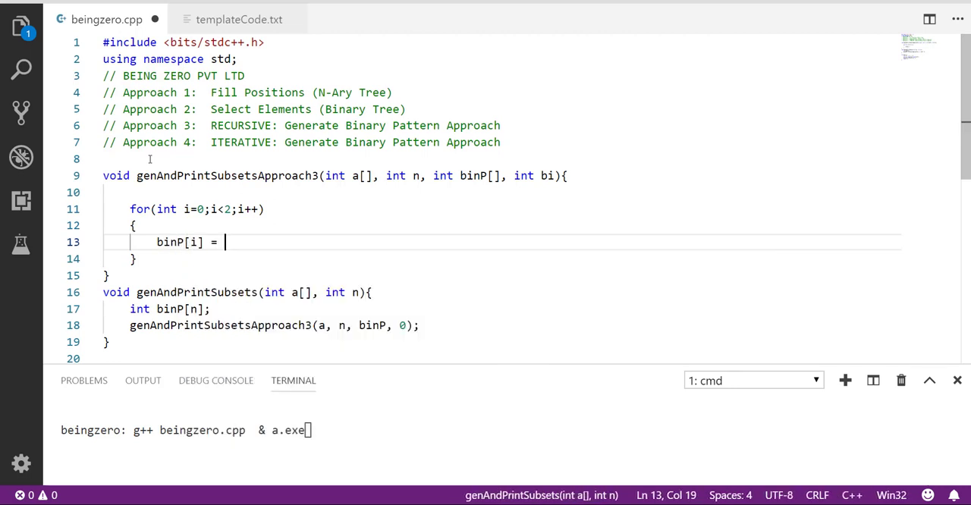
pyautogui.write('i;')
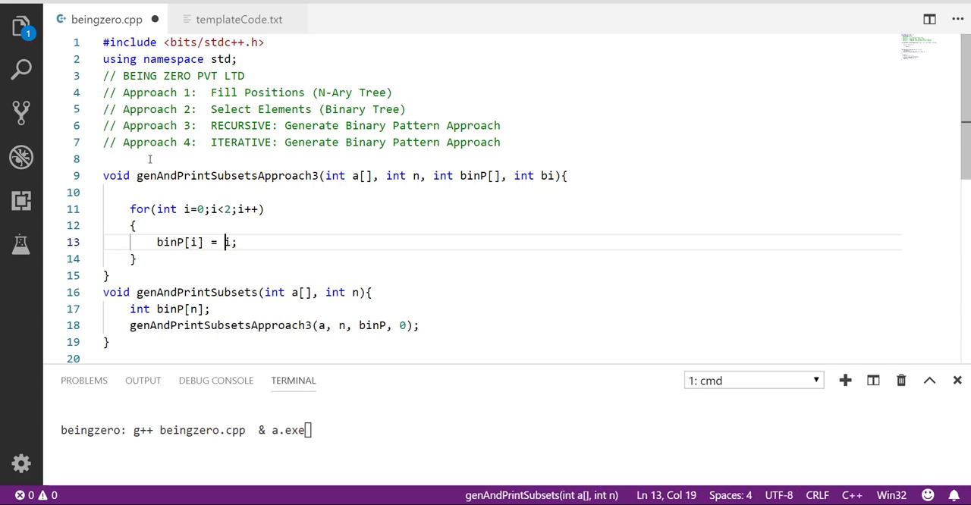
pyautogui.write('b')
pyautogui.write('genAndPrintSubsetsApproach3(a, n, binP, bi+1);')
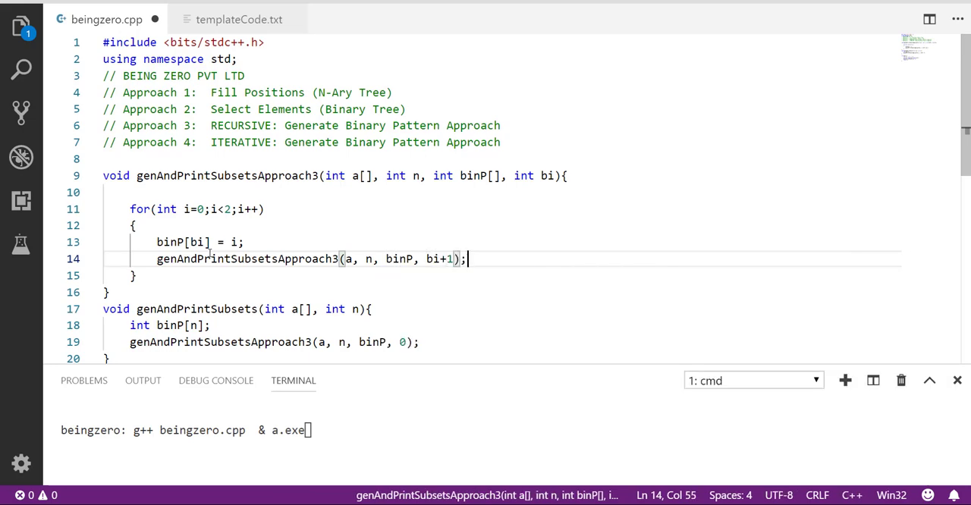
pyautogui.press('ctrl+s')
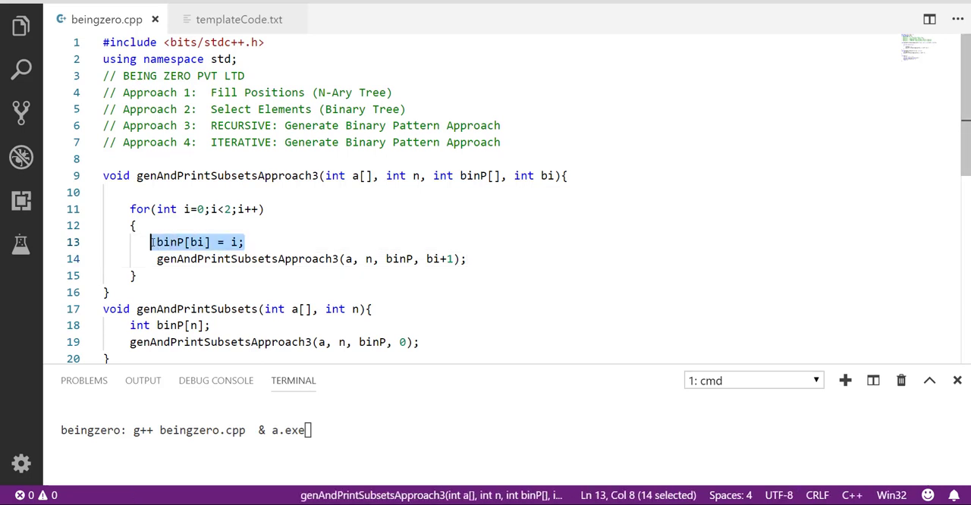
# Add base case if(bi==n){ with a loop for(int i=0;i<n;i++) above the for loop
pyautogui.click(572, 445)
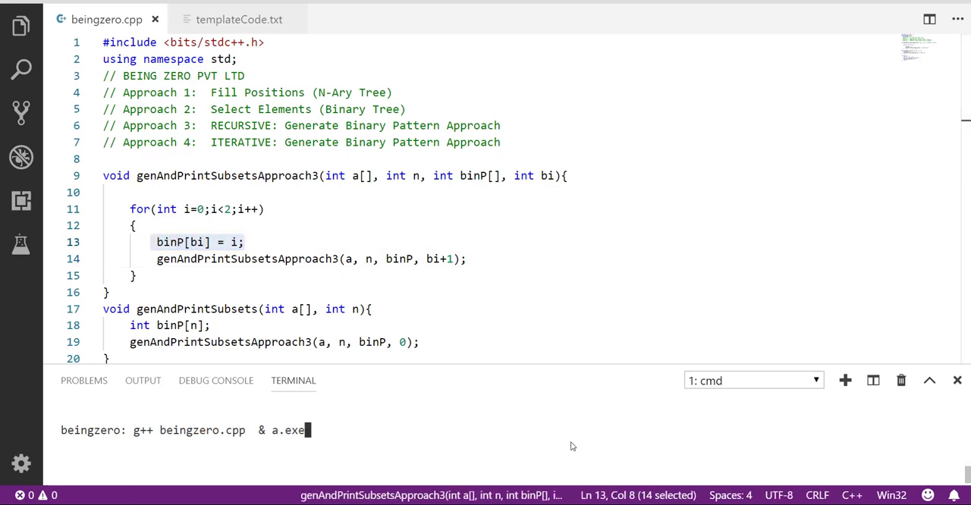
pyautogui.doubleClick(248, 257)
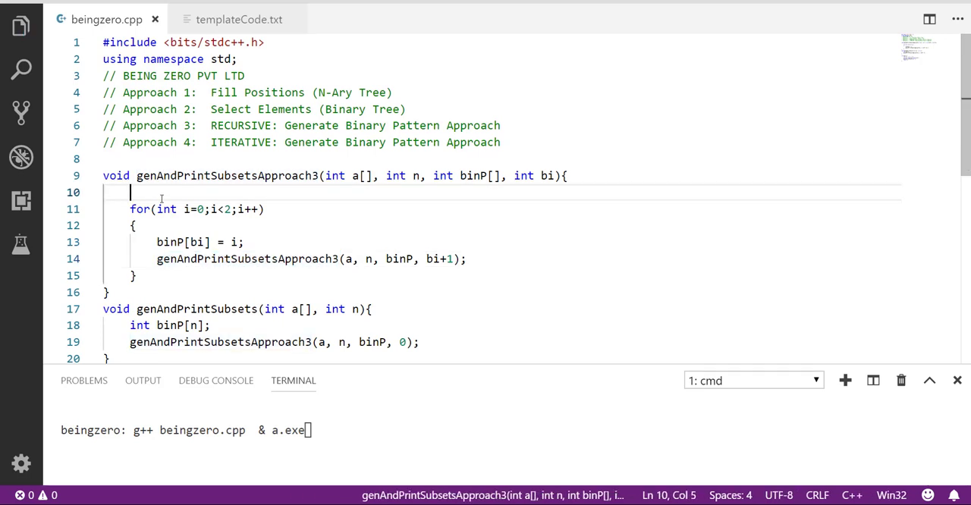
pyautogui.write('if(bi==n)')
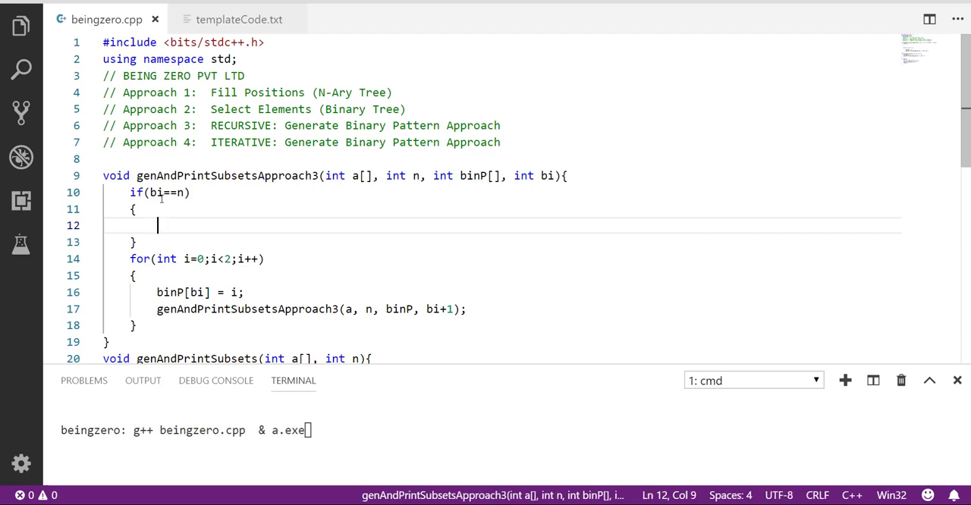
pyautogui.moveTo(357, 137)
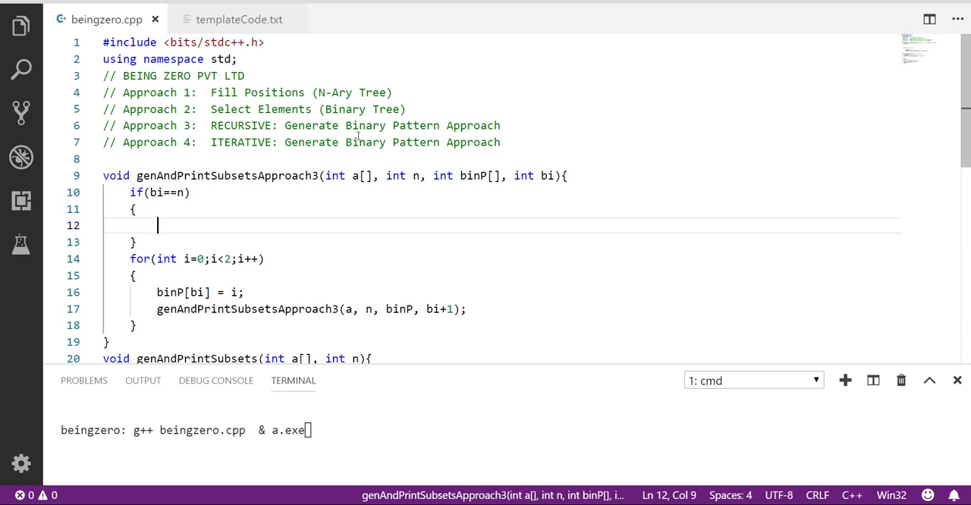
pyautogui.moveTo(191, 226)
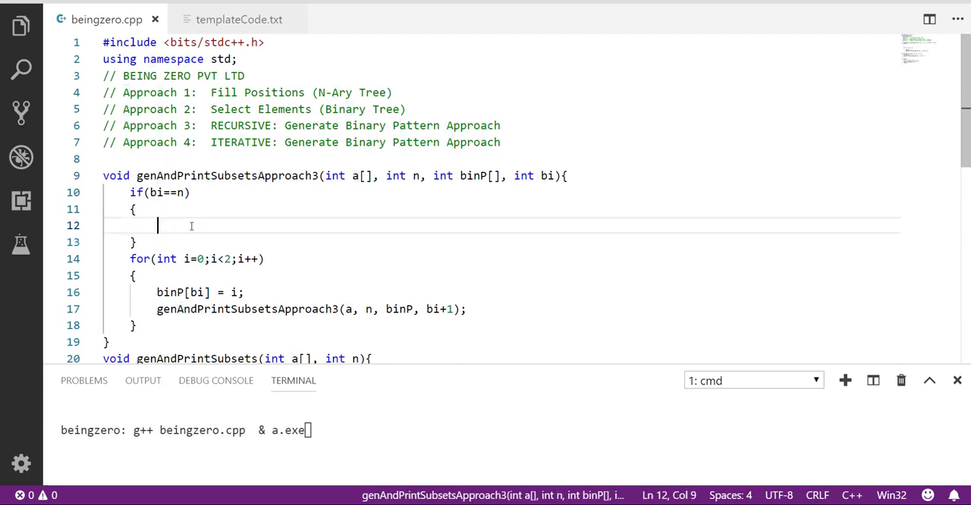
pyautogui.write('for(int i')
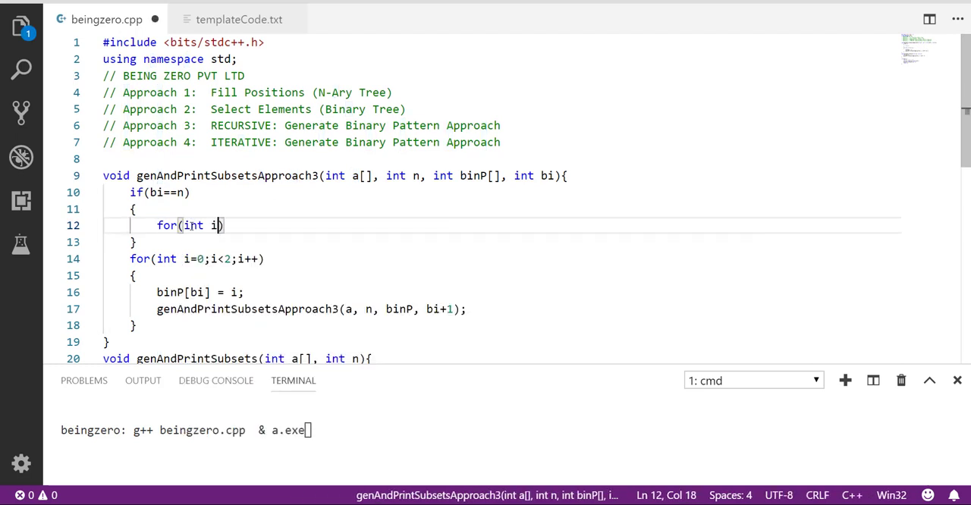
pyautogui.write('=0')
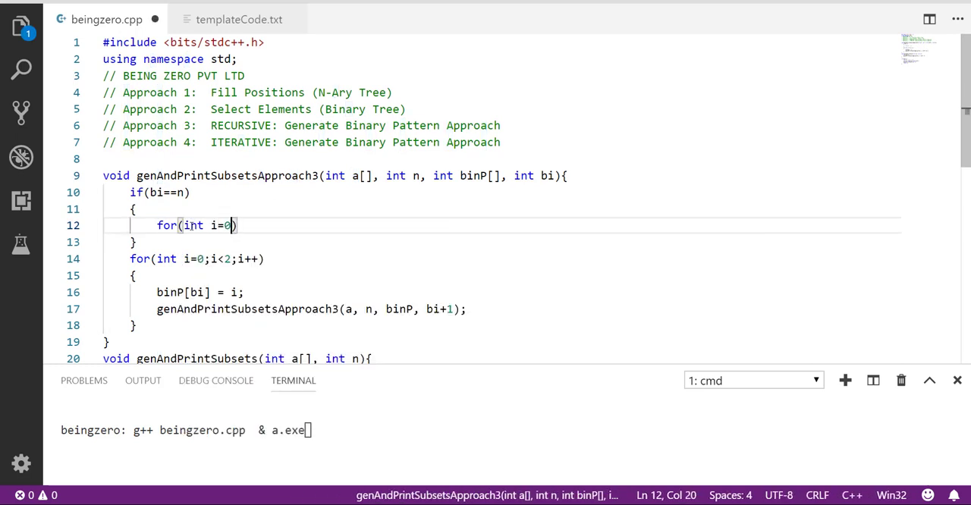
pyautogui.write(';i<n;i++')
pyautogui.write('pr')
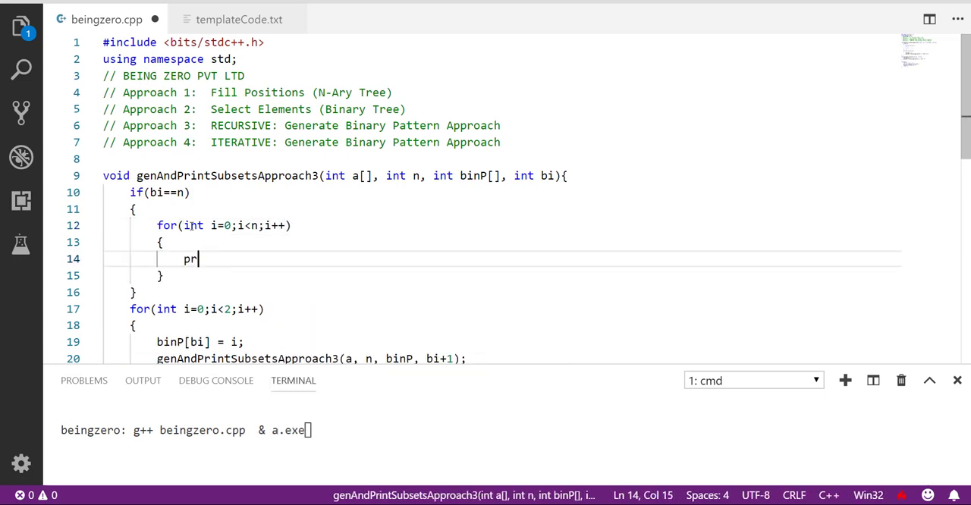
# Inside the base-case loop print a[i] with printf("%d ", ...) when binP[i]==1
pyautogui.write('intf("%")')
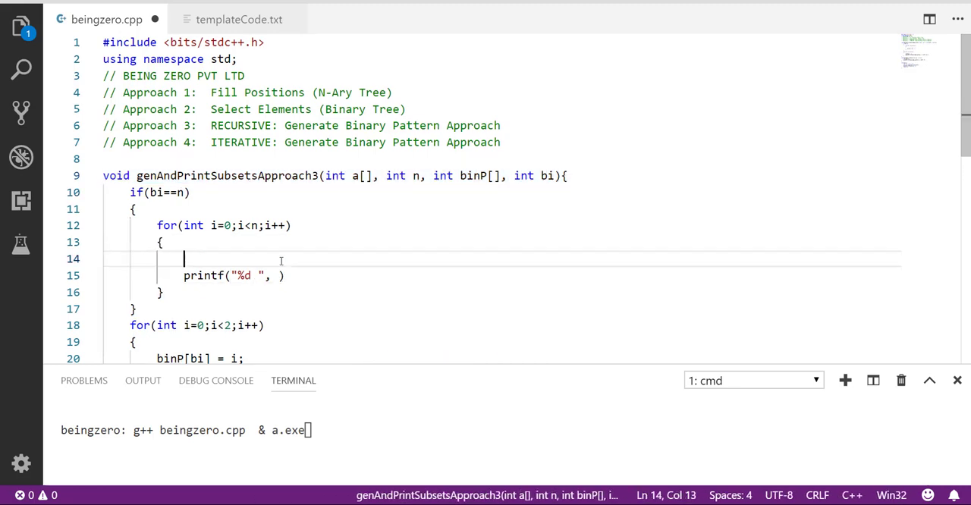
pyautogui.write('if(binP')
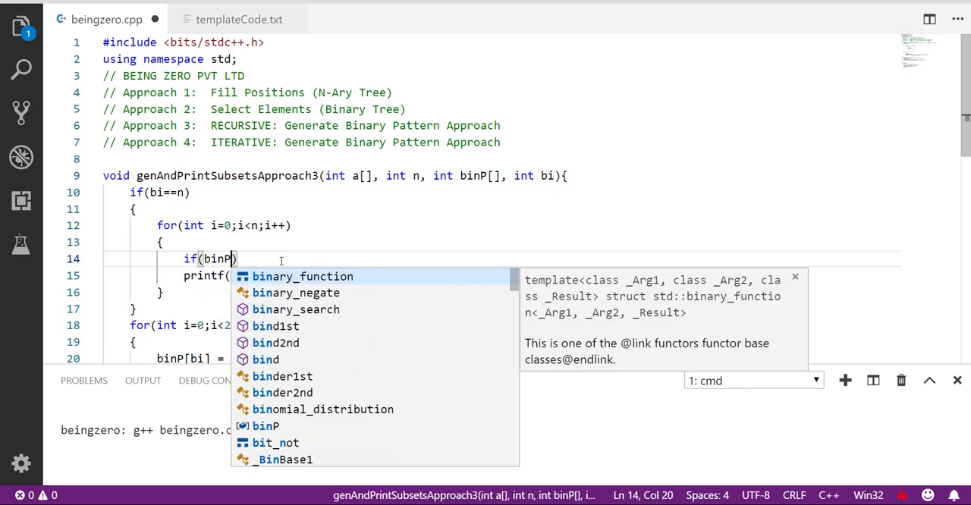
pyautogui.write('[i]==1')
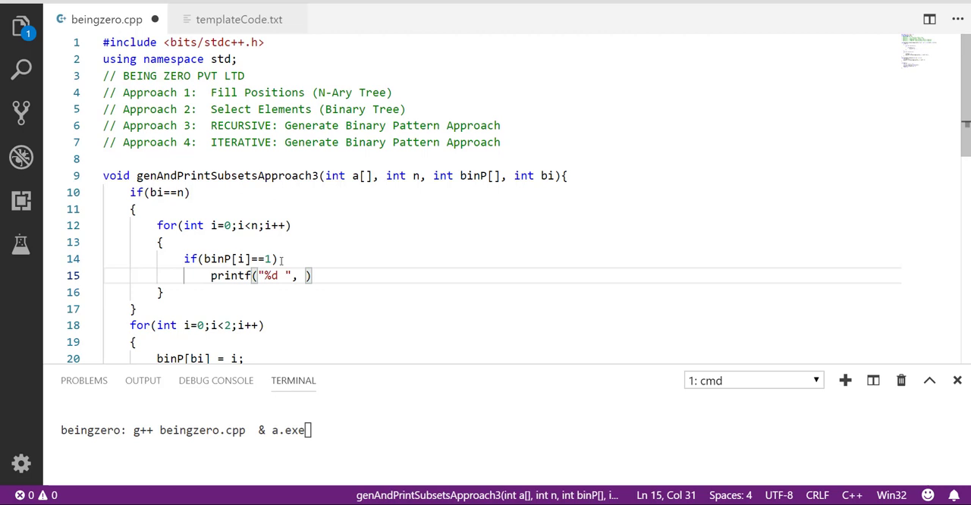
pyautogui.write('a')
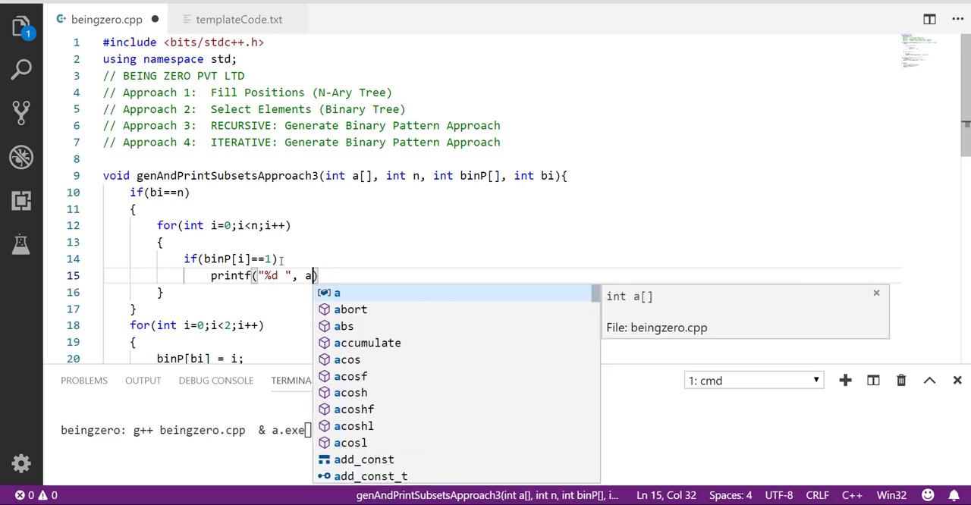
pyautogui.write('[i]);')
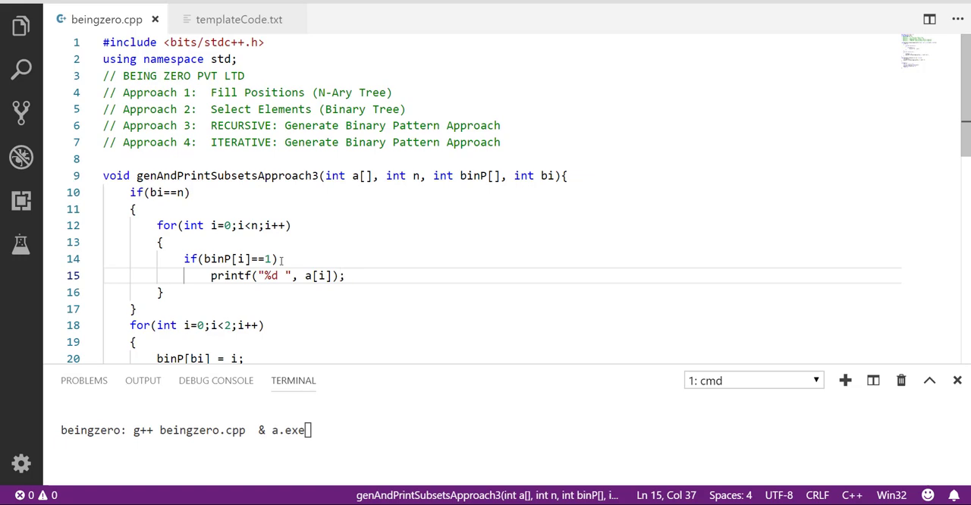
# After the loop print a newline with printf("\n") and return;
pyautogui.write('p')
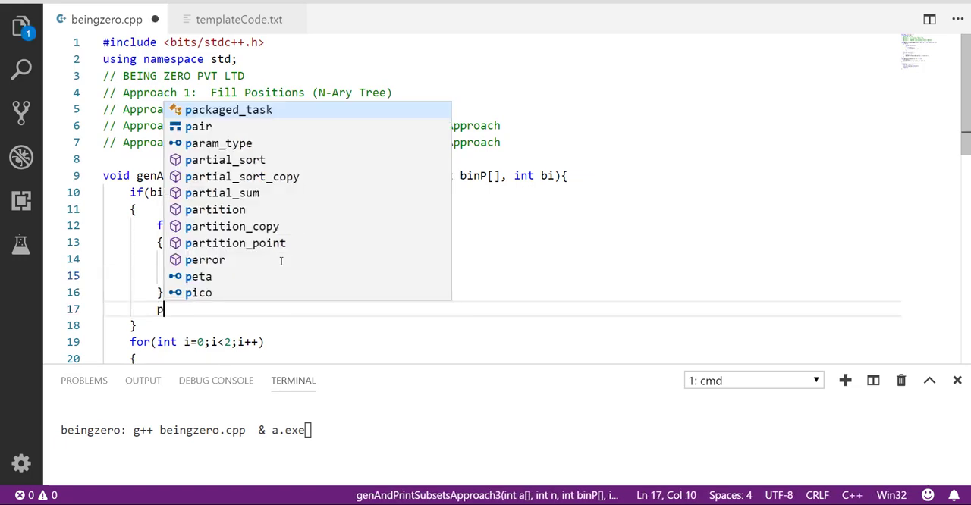
pyautogui.write('rintf("\\n");')
pyautogui.write('ret')
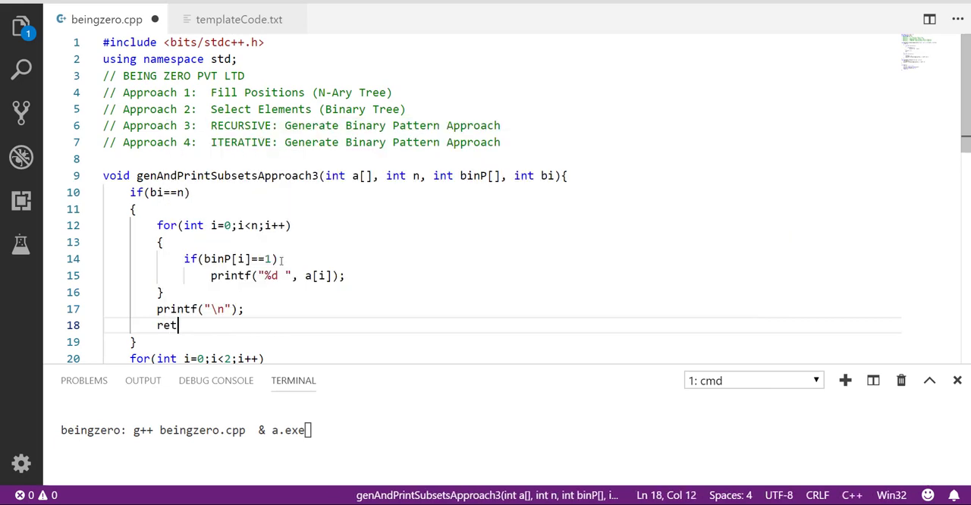
pyautogui.write('urn;')
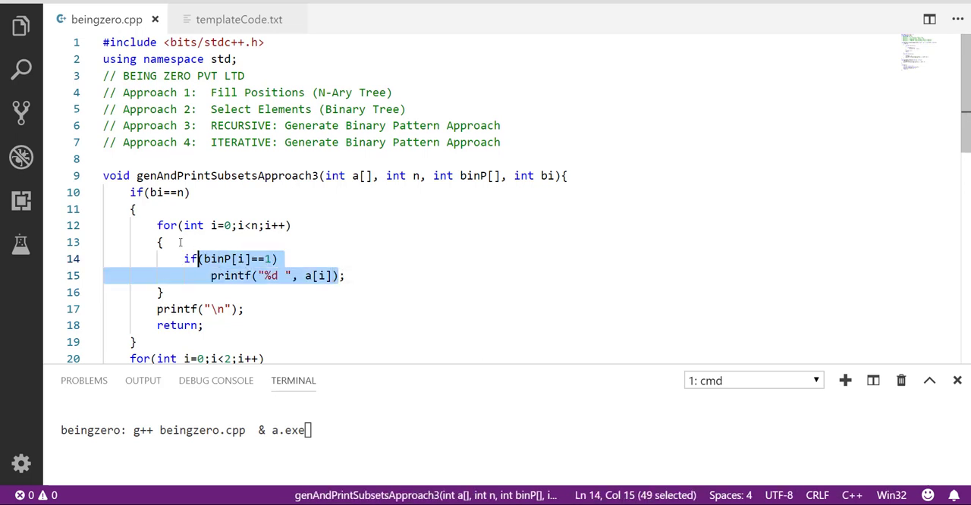
# Run g++ beingzero.cpp & a.exe in the terminal and review the eight subsets of 1 2 3
pyautogui.click(235, 224)
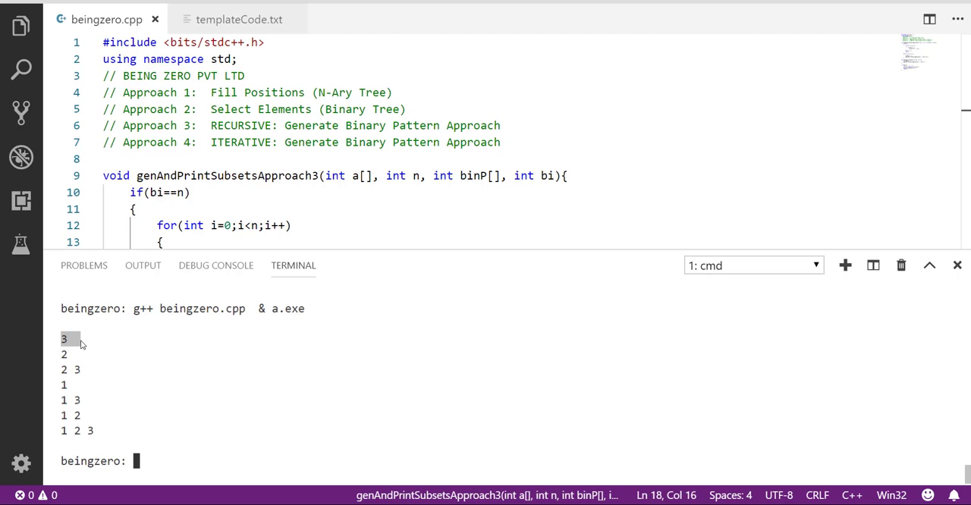
pyautogui.moveTo(68, 391)
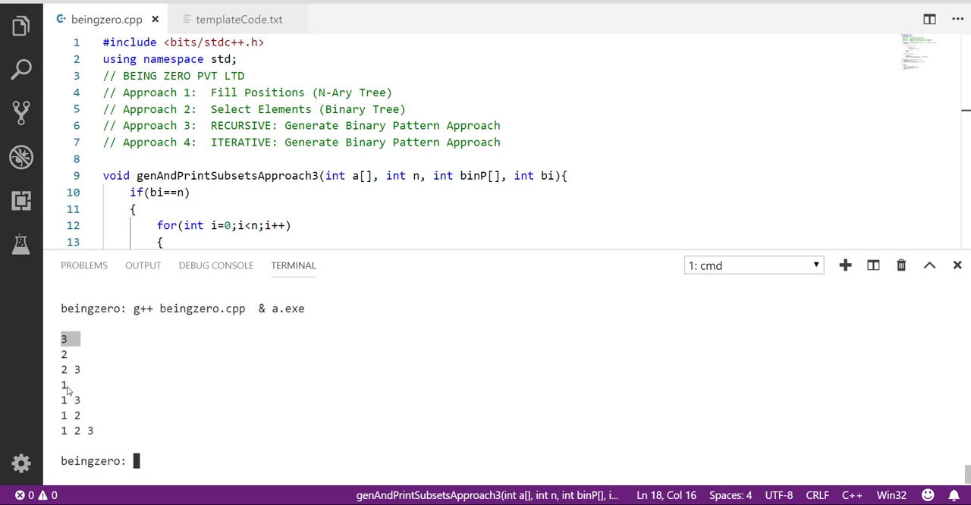
pyautogui.moveTo(130, 440)
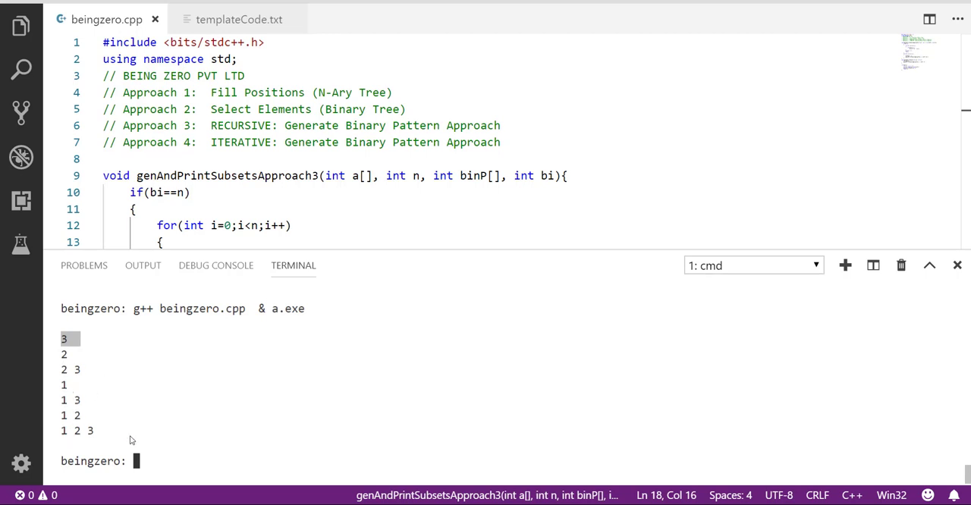
pyautogui.scroll(-3)
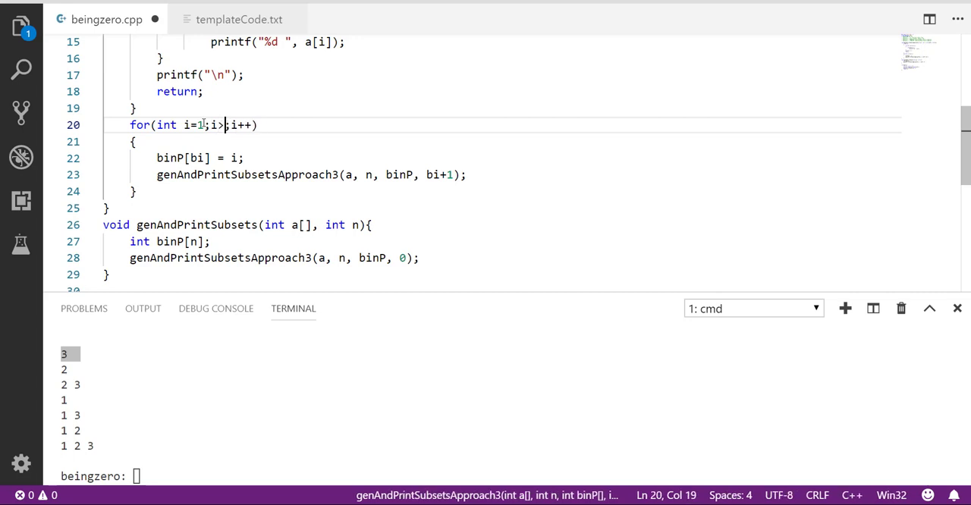
# Change the loop to for(int i=1;i>=0;i--), then rebuild and run g++ beingzero.cpp & a.exe
pyautogui.write('=0')
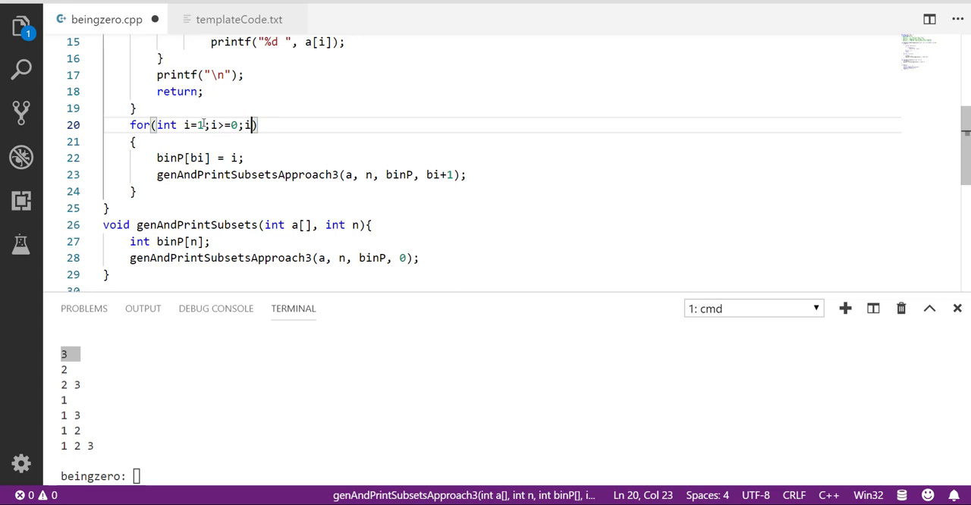
pyautogui.write('--')
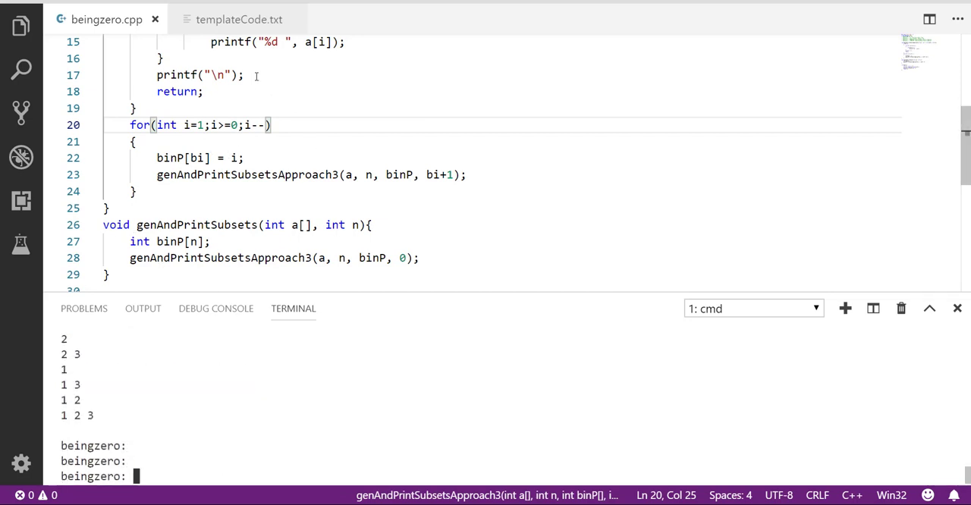
pyautogui.moveTo(331, 442)
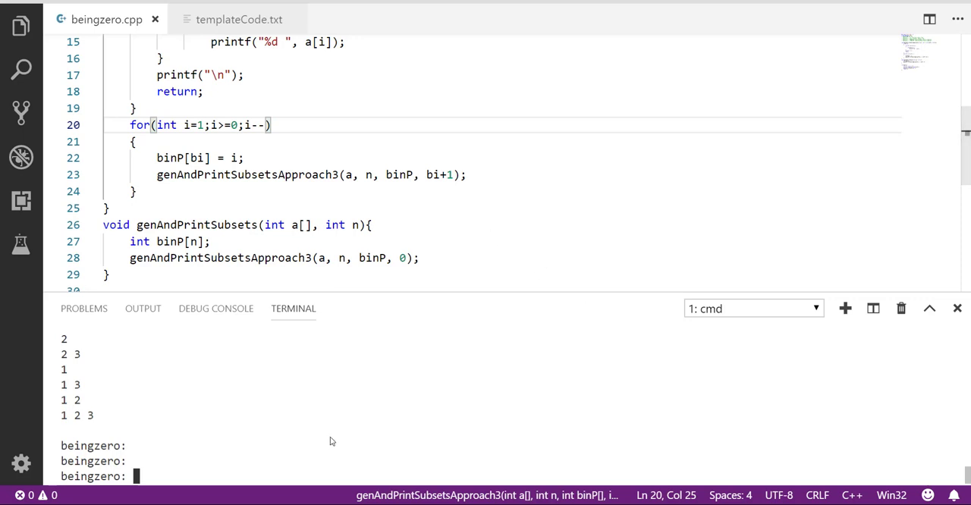
pyautogui.write('g++ beingzero.cpp & a.exe')
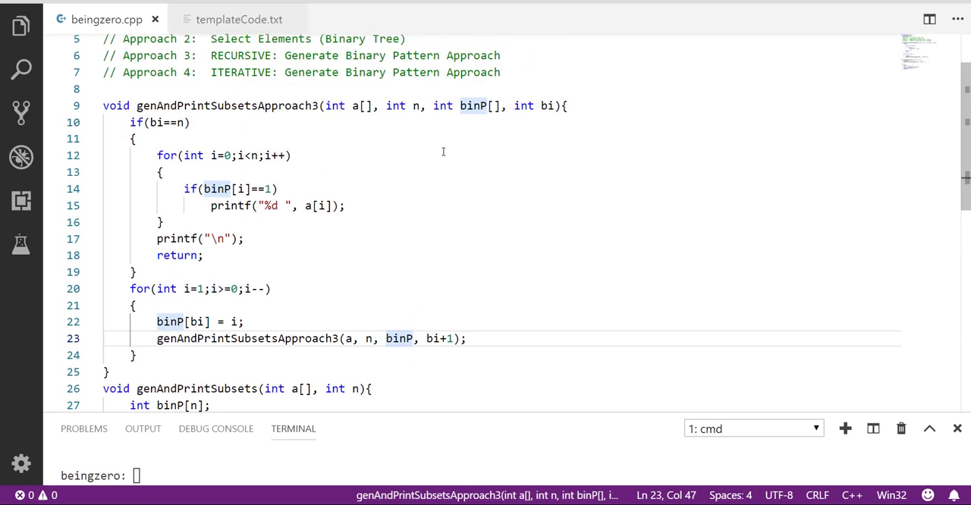
pyautogui.moveTo(346, 46)
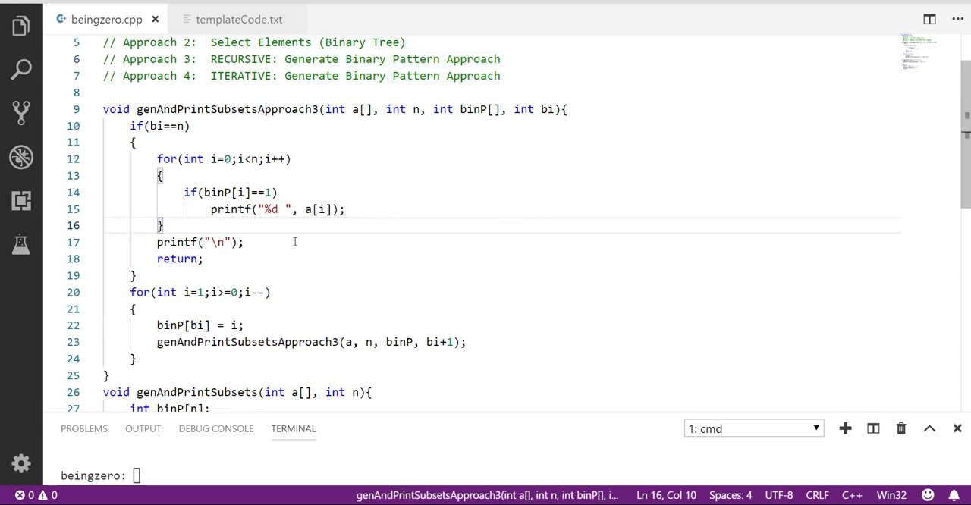
pyautogui.click(239, 92)
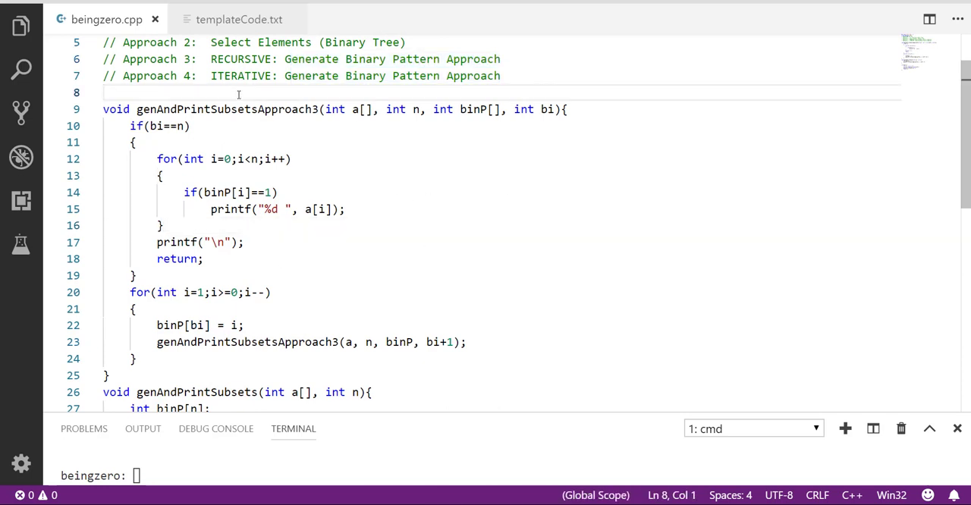